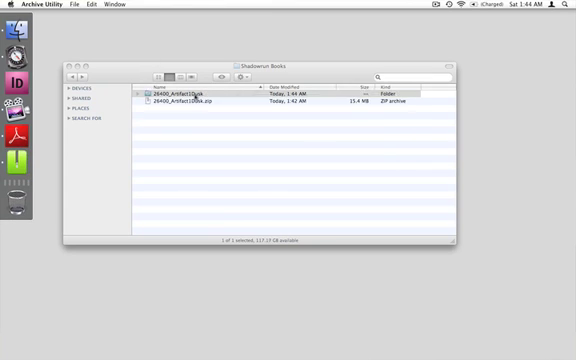
# - Open the unzipped 26400_Artifact1Dusk folder in Finder
pyautogui.doubleClick(170, 91)
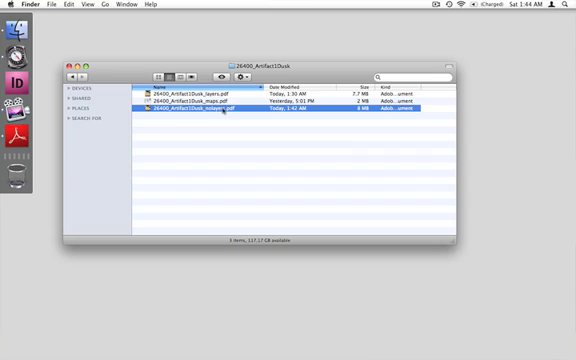
pyautogui.moveTo(16, 132)
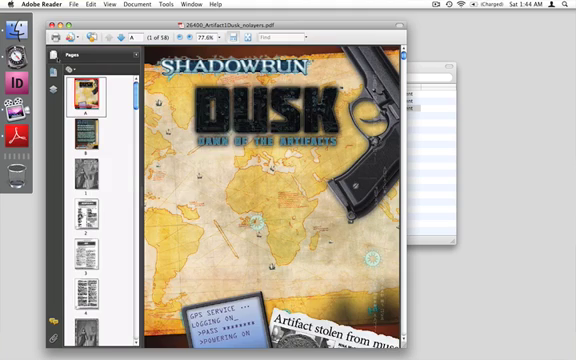
# - Close the 26400_Artifact1Dusk_nolayers.pdf document window
pyautogui.click(62, 54)
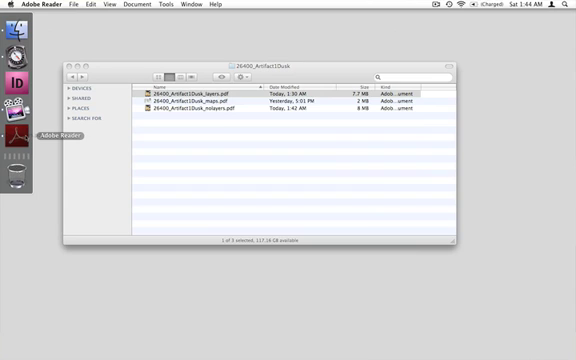
# - Open 26400_Artifact1Dusk_layers.pdf and expand its layer tree in the Layers panel
pyautogui.doubleClick(200, 90)
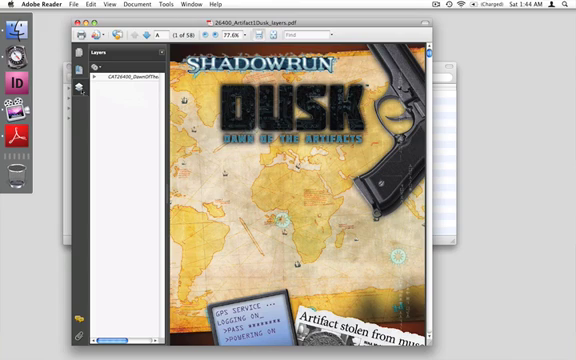
pyautogui.click(91, 62)
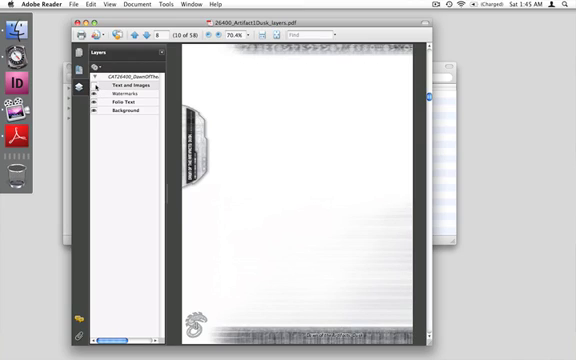
# - Make the Text and Images layer visible again
pyautogui.click(88, 88)
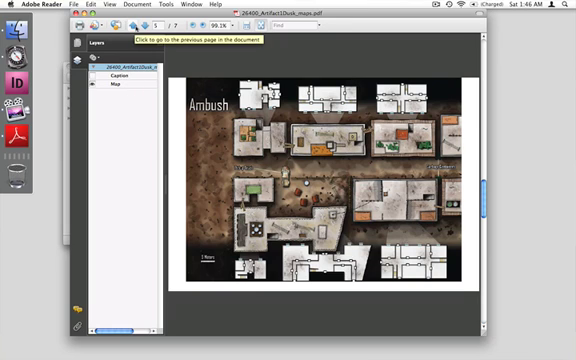
# - Go back to page 4, the Uzochi Compound map, and turn on its Caption layer
pyautogui.click(109, 28)
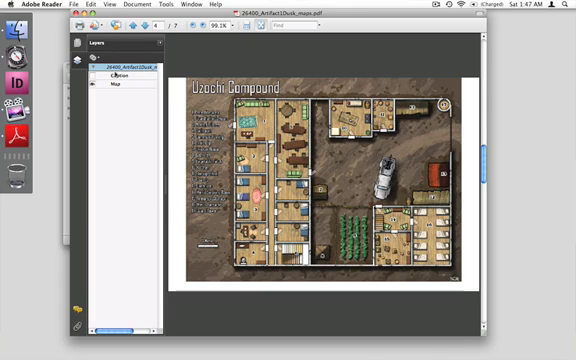
pyautogui.click(82, 44)
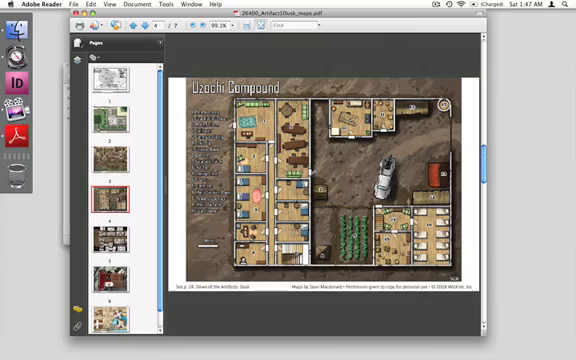